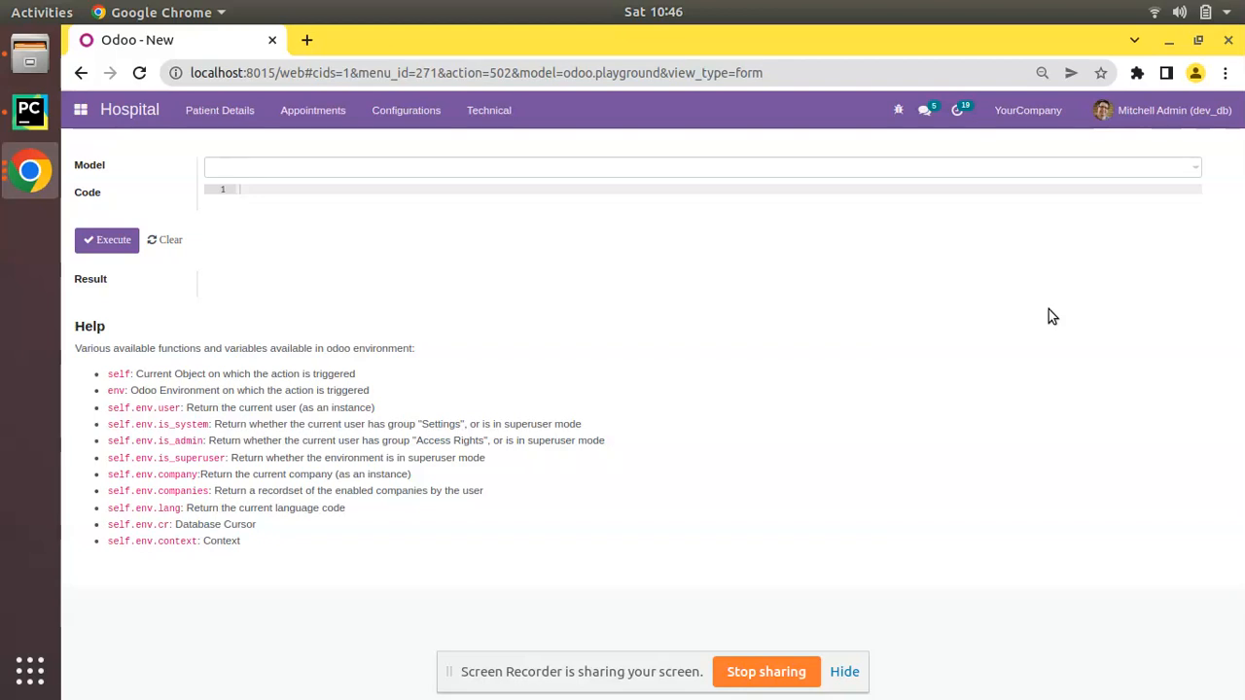
pyautogui.moveTo(401, 108)
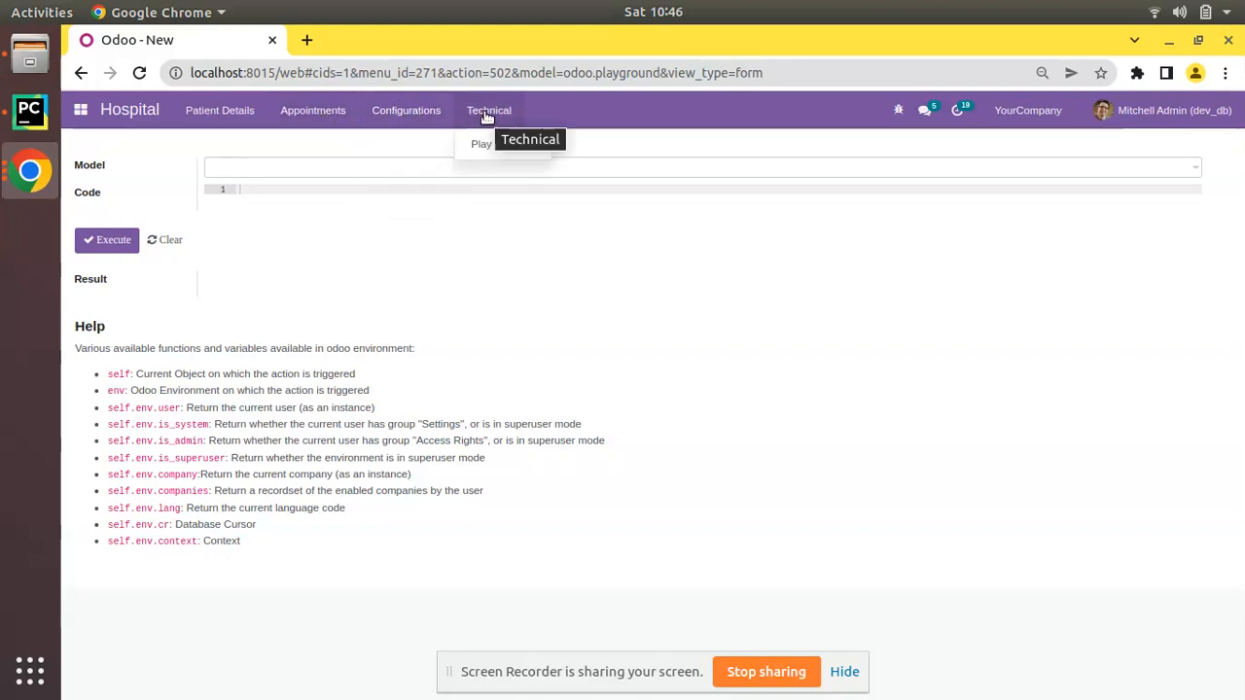
# Enter 'for rec in records:' in the ace Code editor, start a new line, then bring PyCharm forward.
pyautogui.click(486, 167)
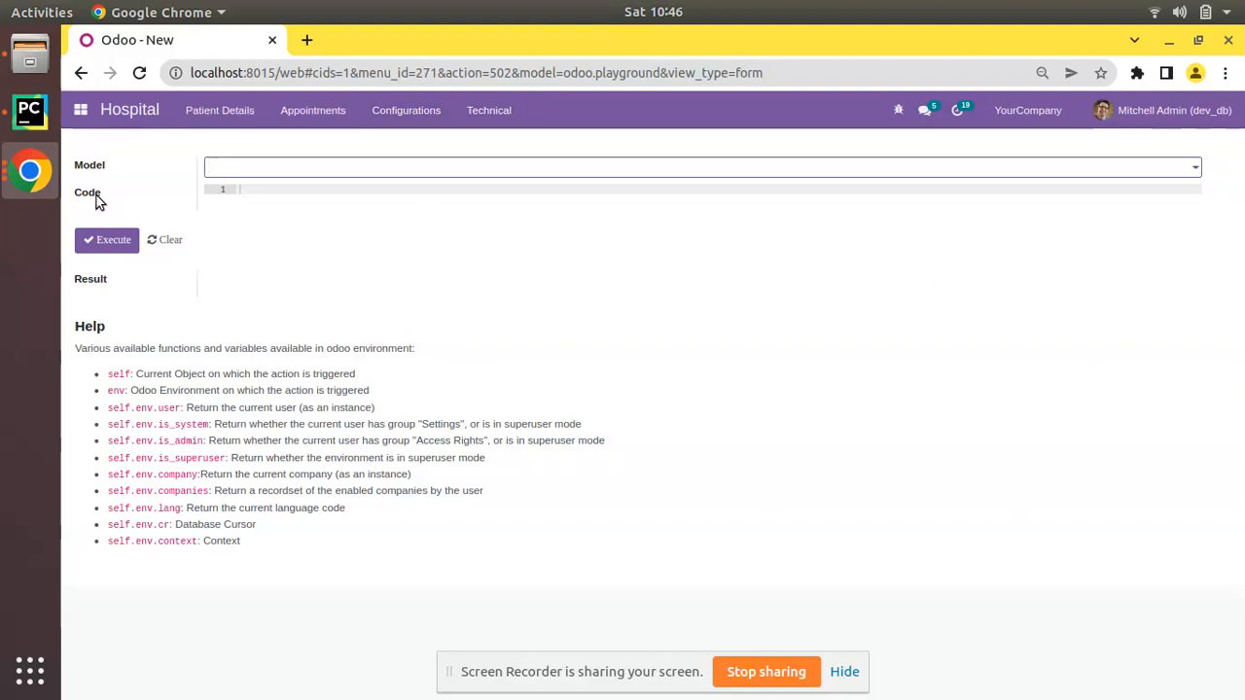
pyautogui.click(701, 168)
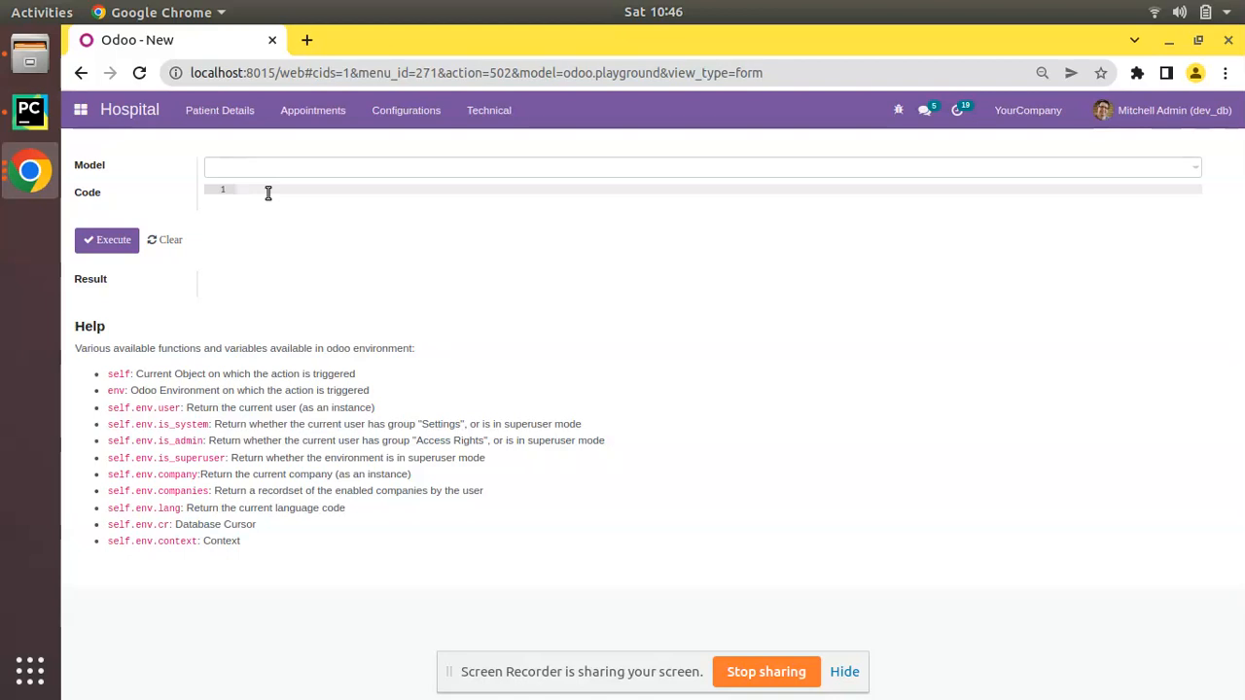
pyautogui.write('for rec')
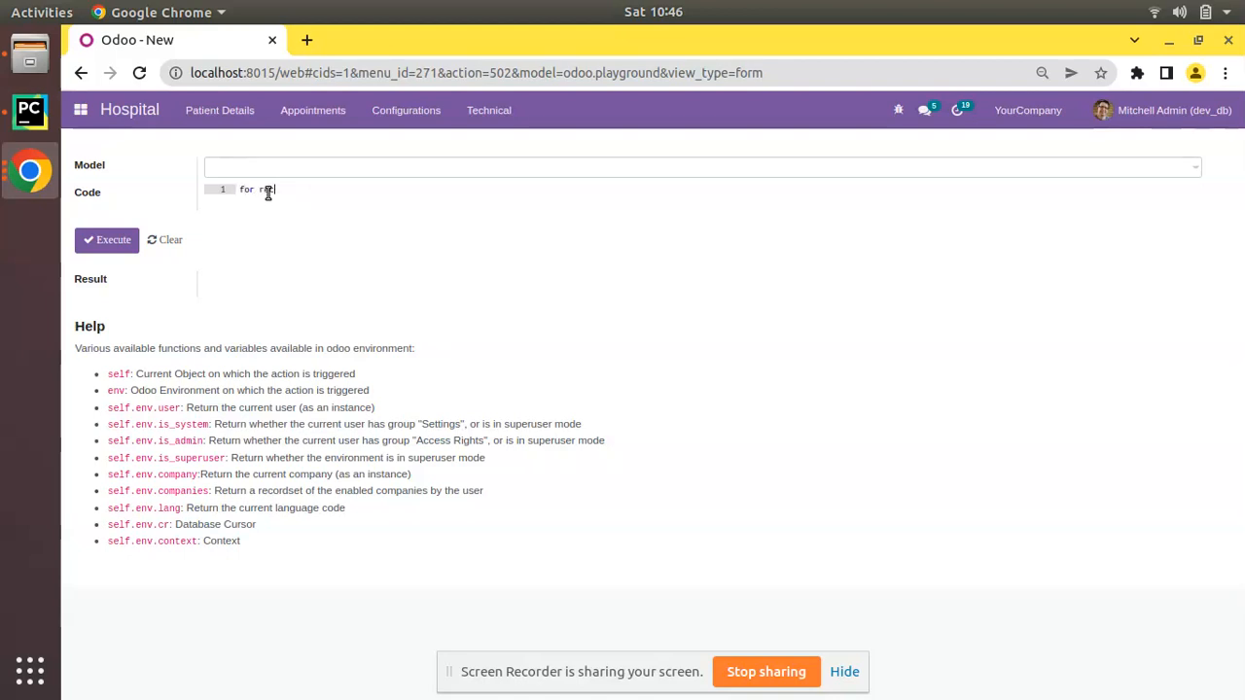
pyautogui.write('in recor')
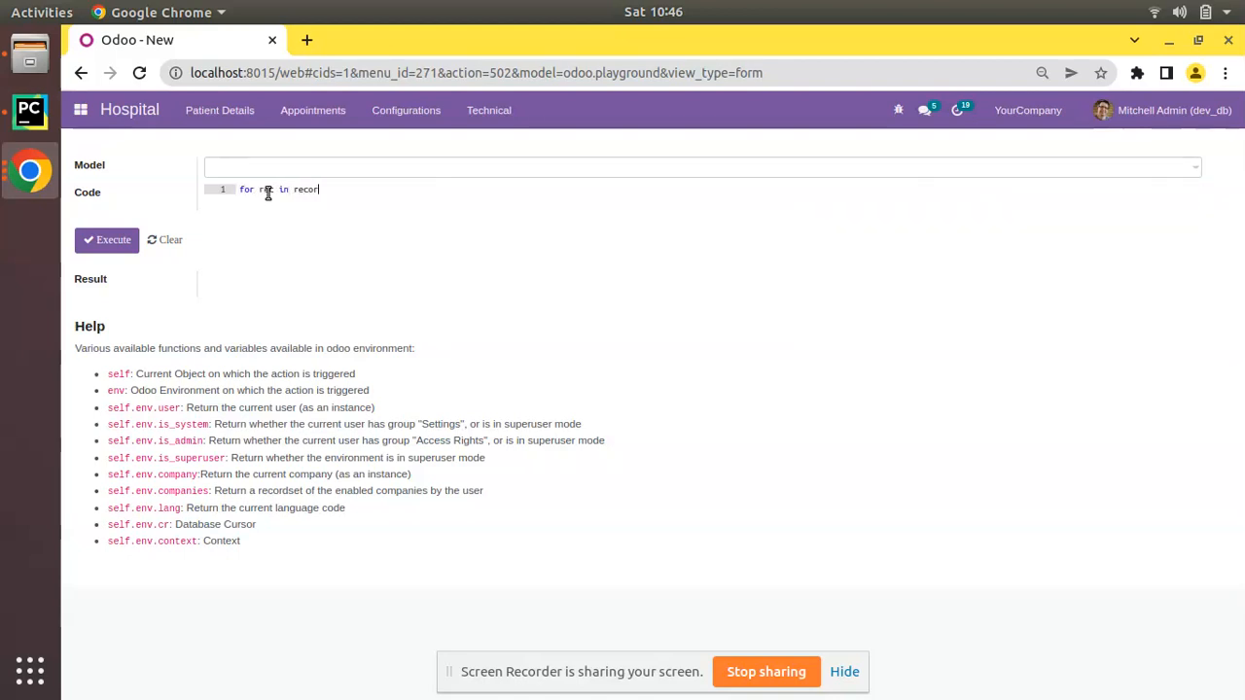
pyautogui.write('ds:')
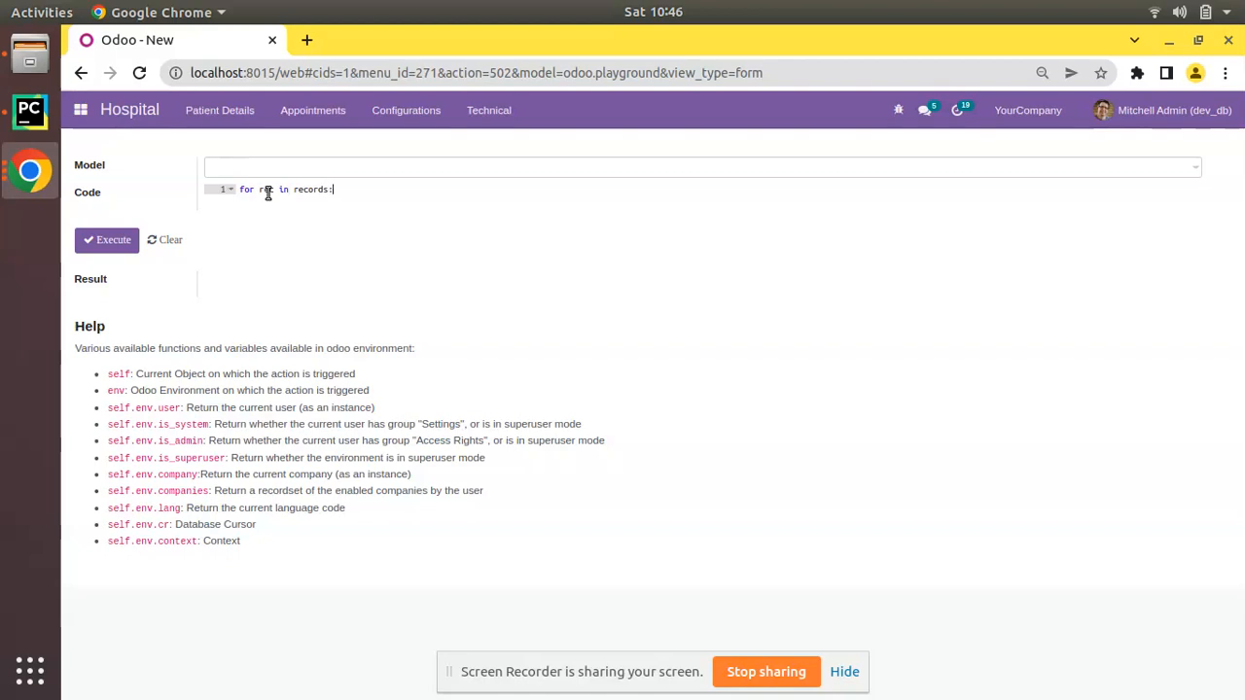
pyautogui.press('Return')
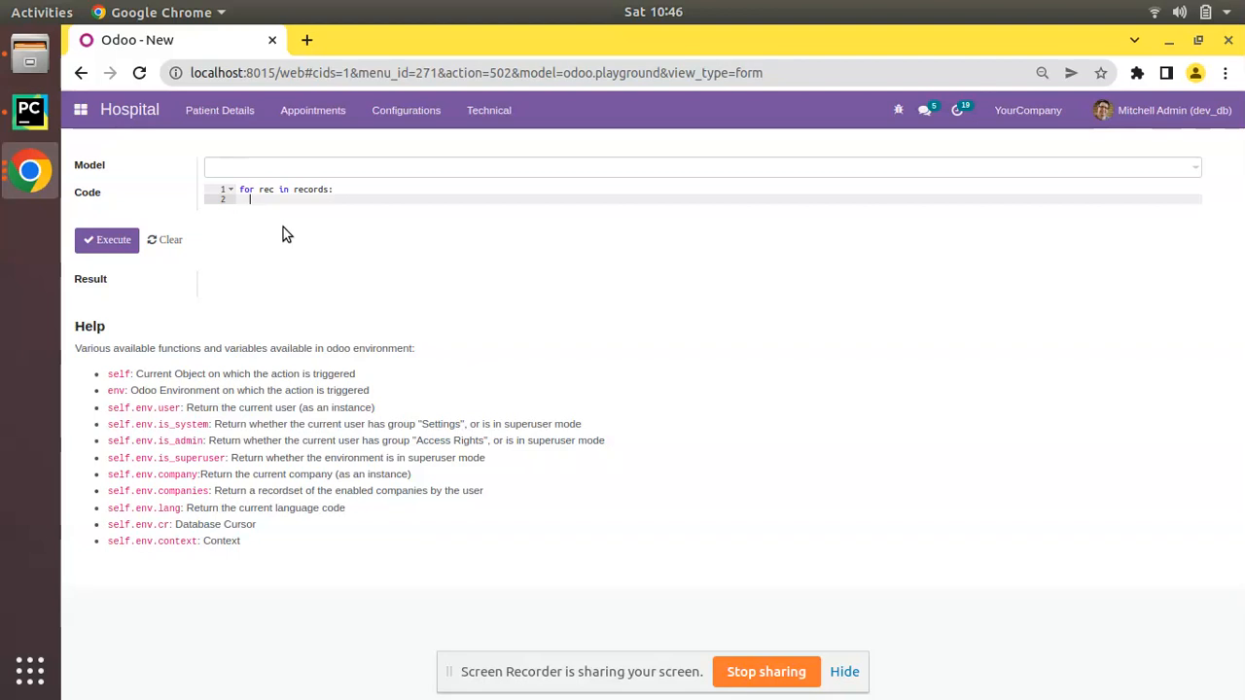
pyautogui.moveTo(101, 210)
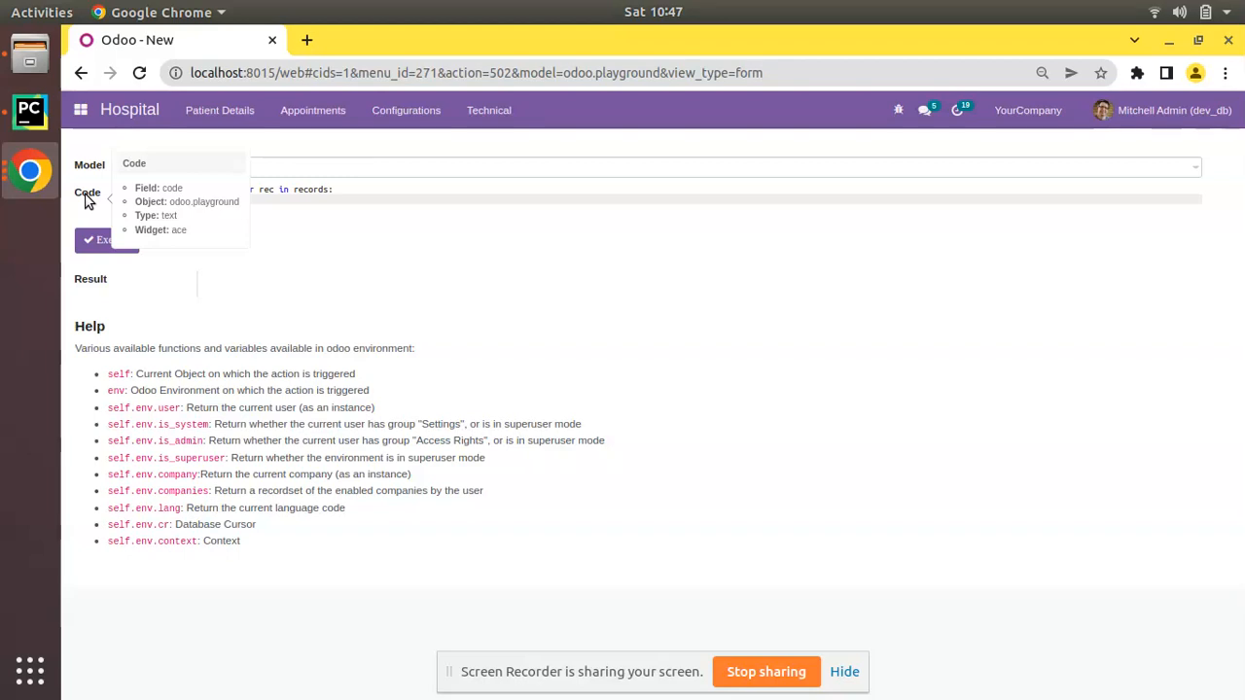
pyautogui.click(29, 109)
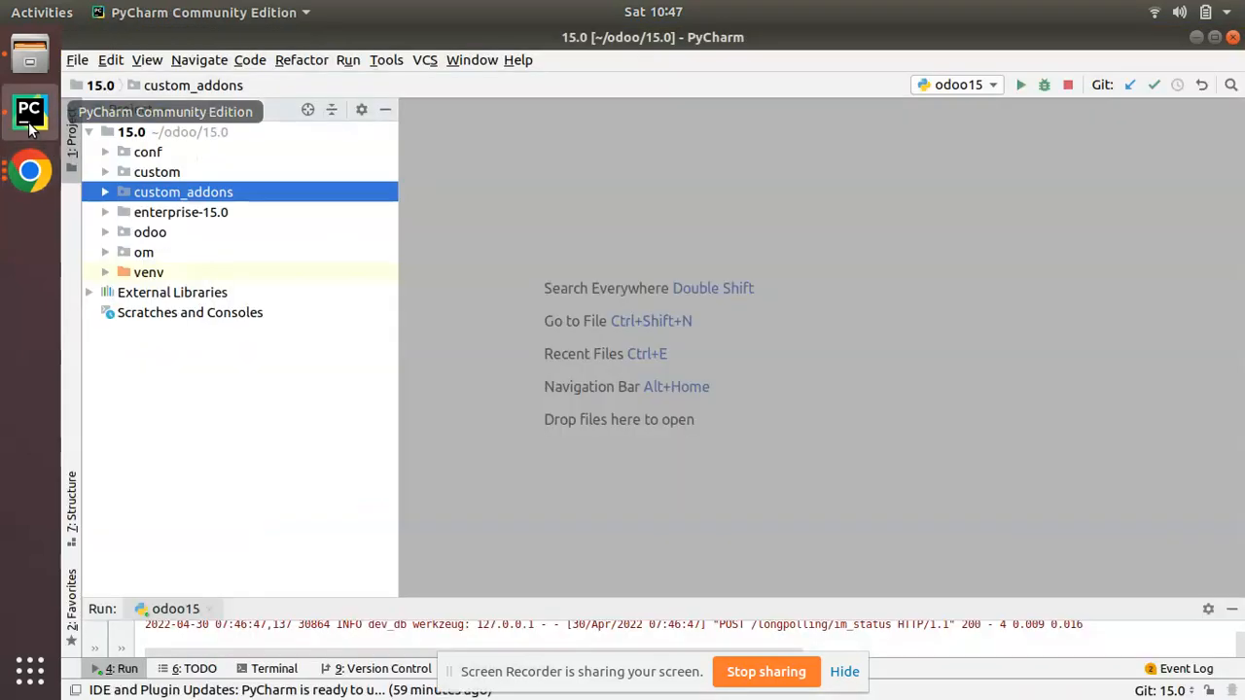
# Expand custom_addons > om_hospital and open odoo_playground.py, then browse to its view XML.
pyautogui.click(105, 193)
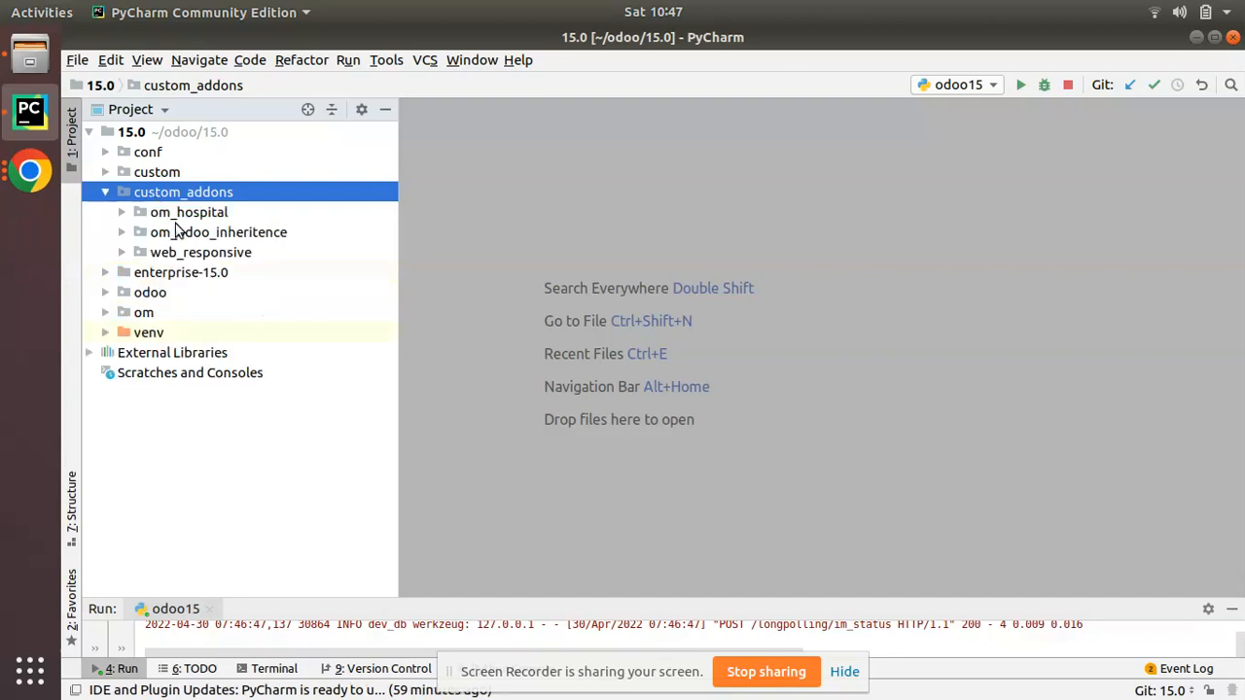
pyautogui.click(189, 212)
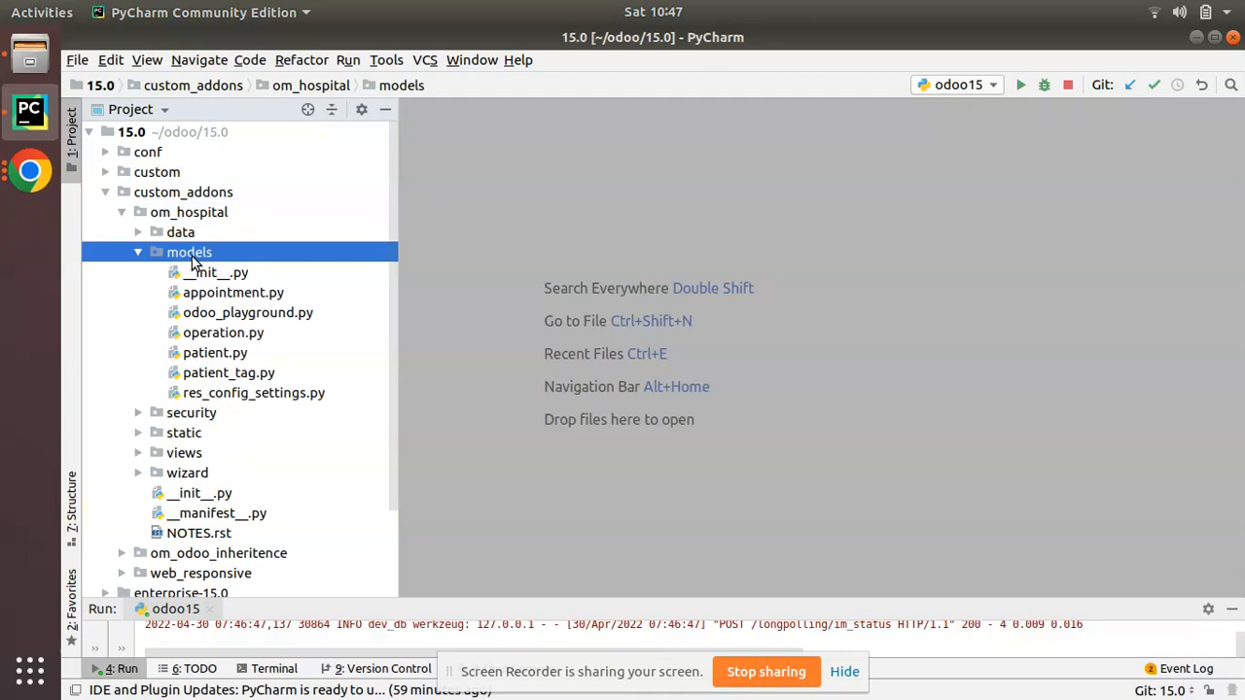
pyautogui.doubleClick(249, 312)
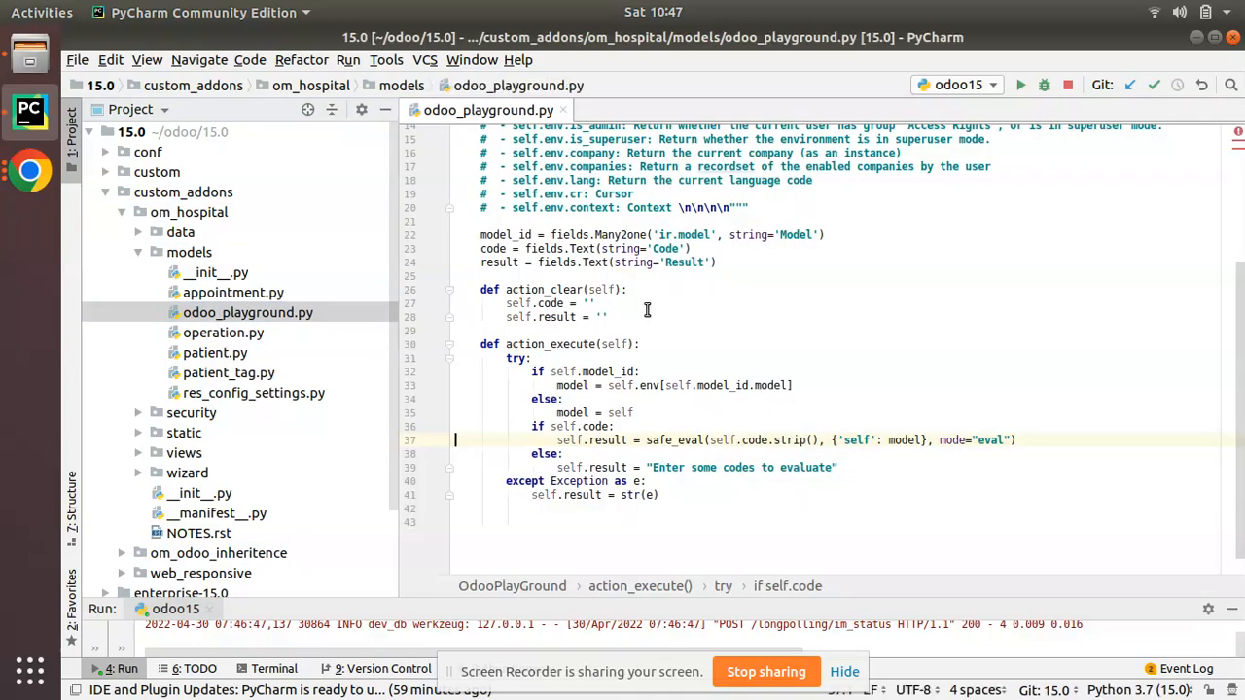
pyautogui.scroll(3)
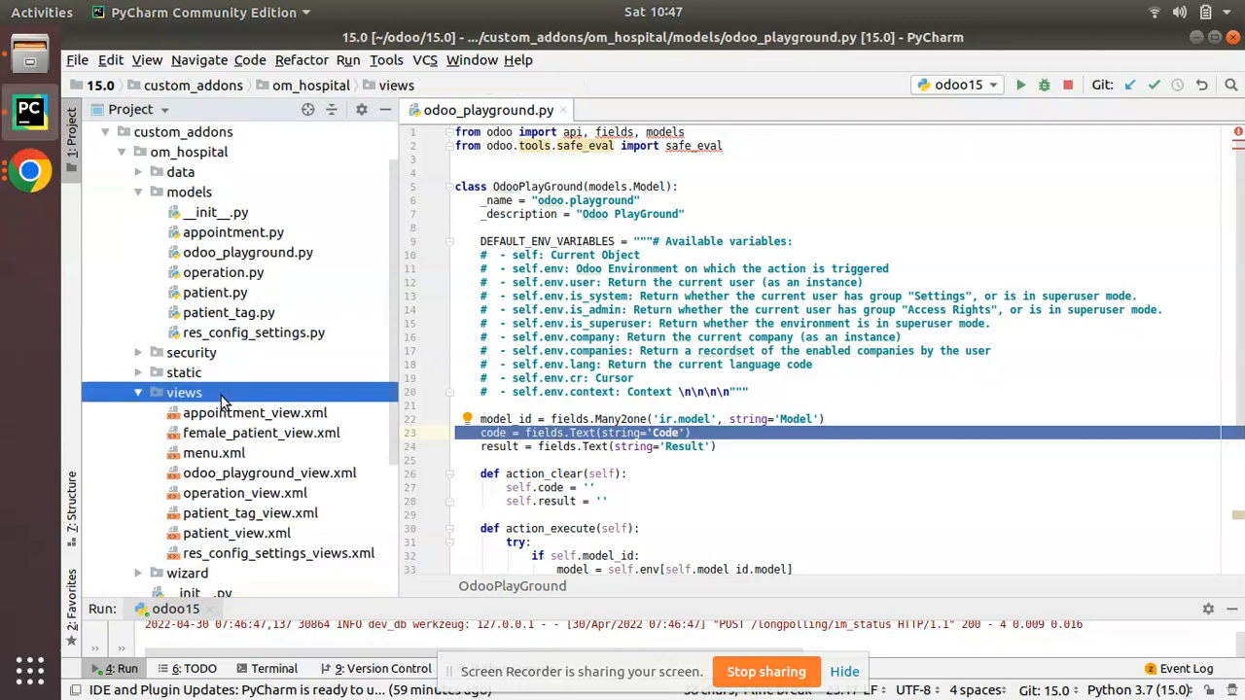
pyautogui.scroll(-3)
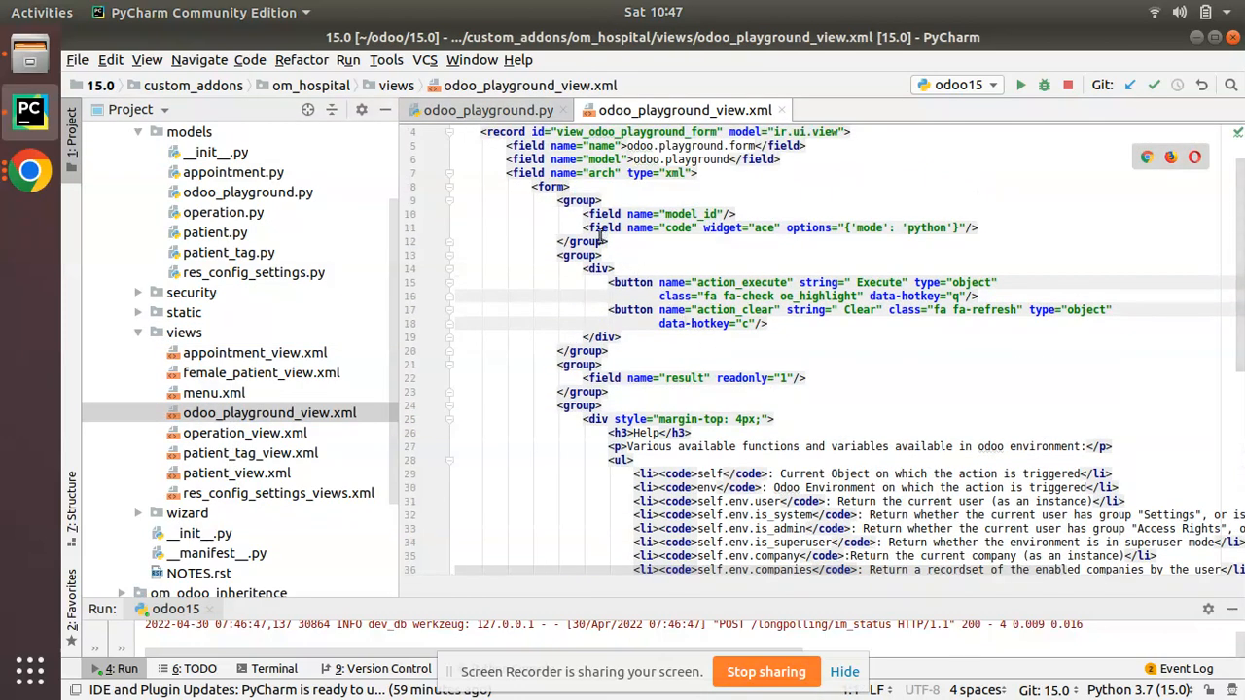
# Inspect the Code field's ace widget line in odoo_playground_view.xml.
pyautogui.click(651, 228)
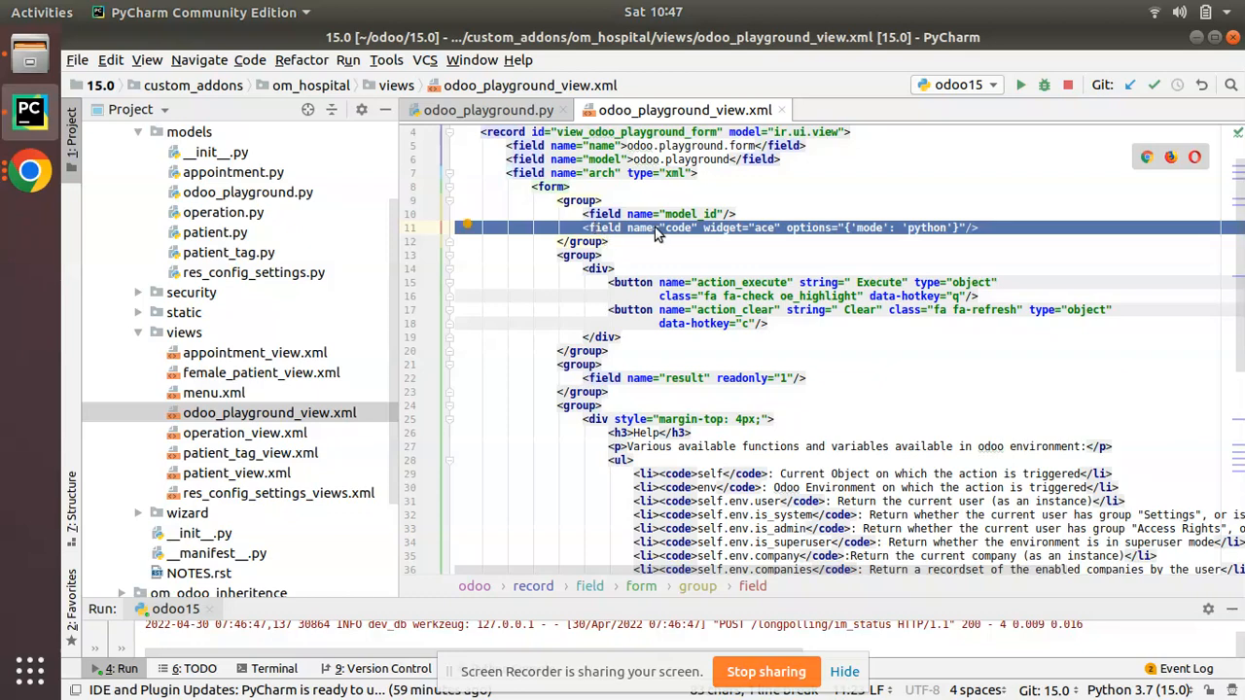
pyautogui.doubleClick(723, 228)
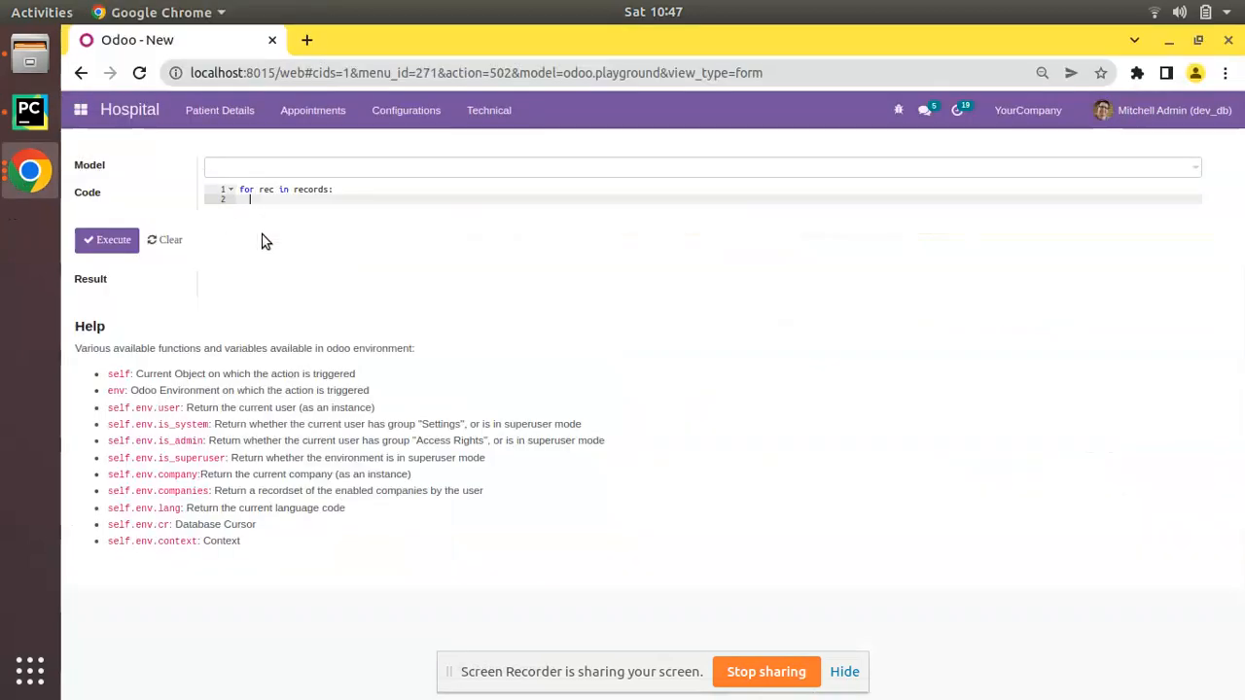
pyautogui.moveTo(893, 132)
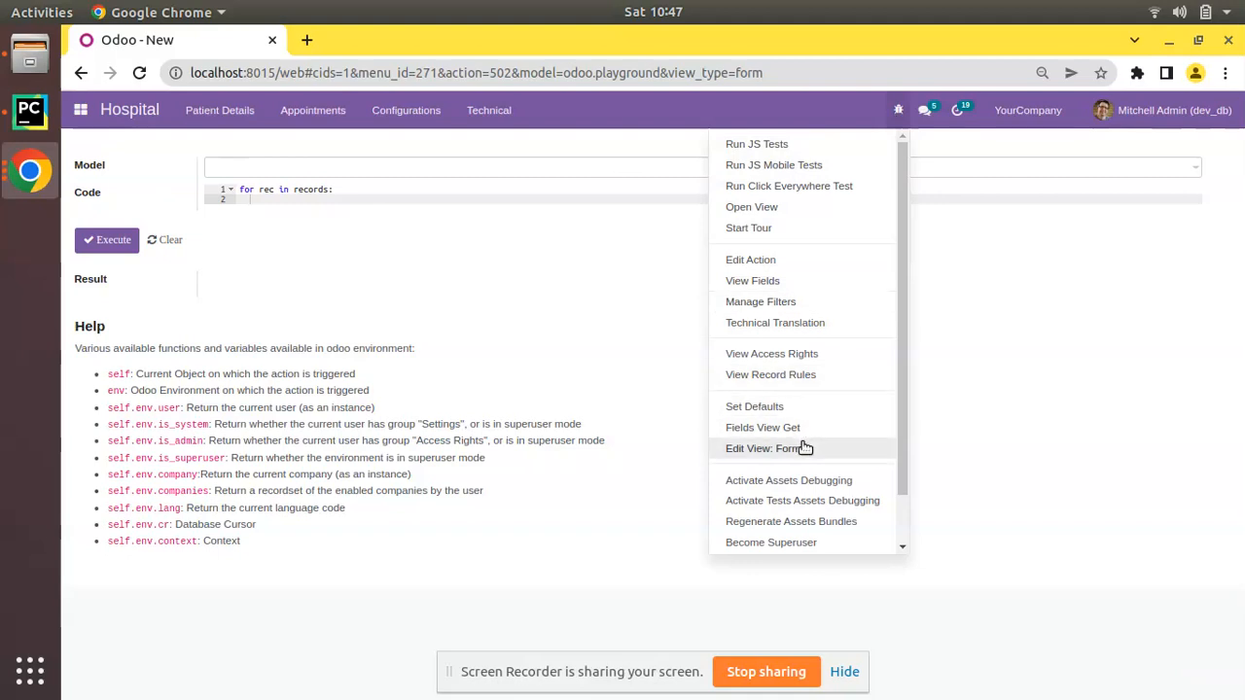
# Edit the playground form view live to drop the Code field's ace widget and save it.
pyautogui.click(763, 448)
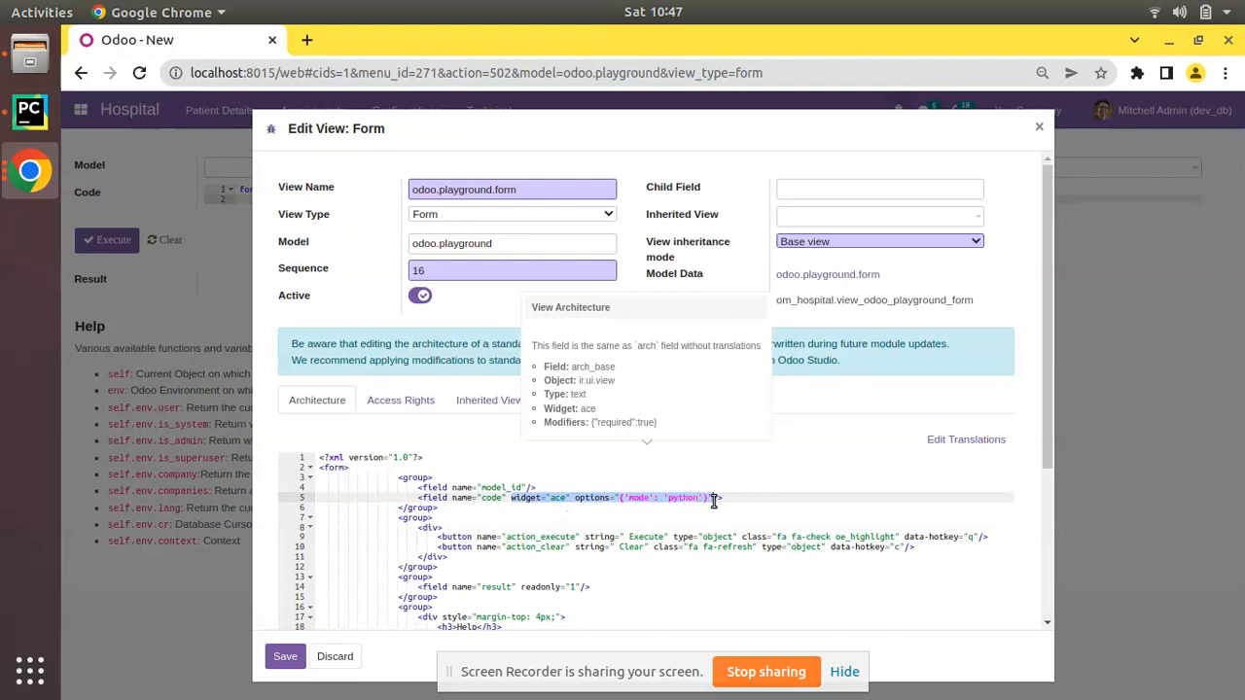
pyautogui.click(284, 655)
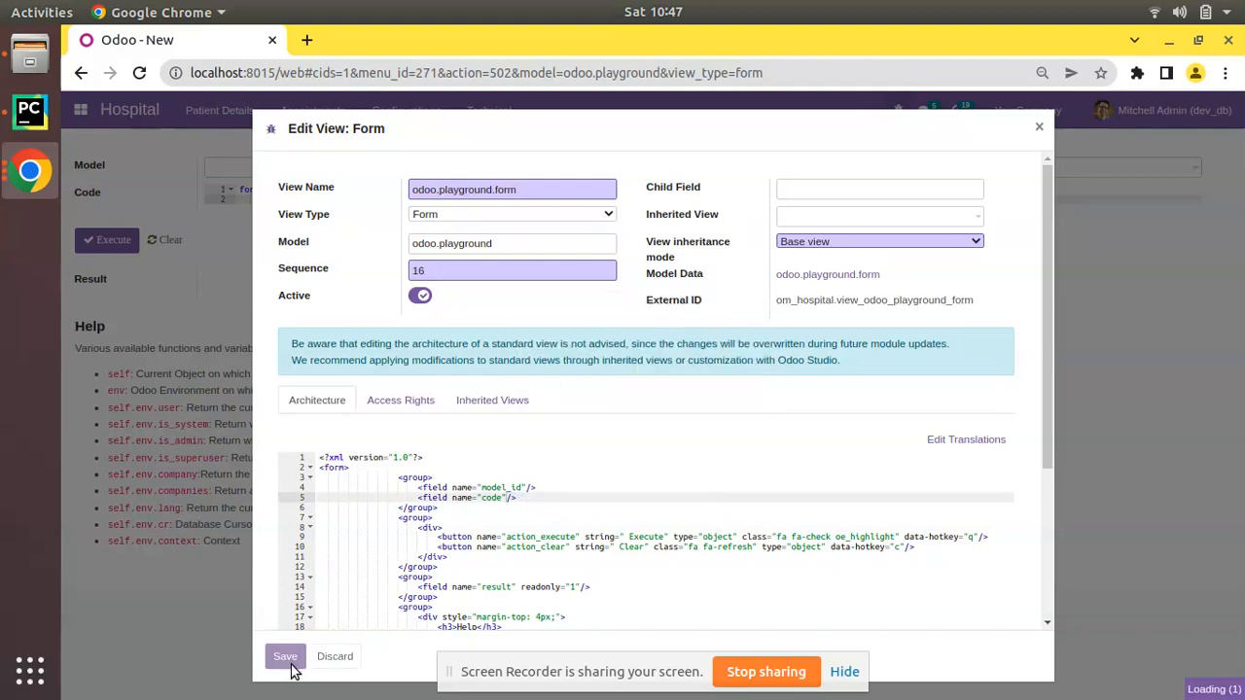
pyautogui.click(284, 655)
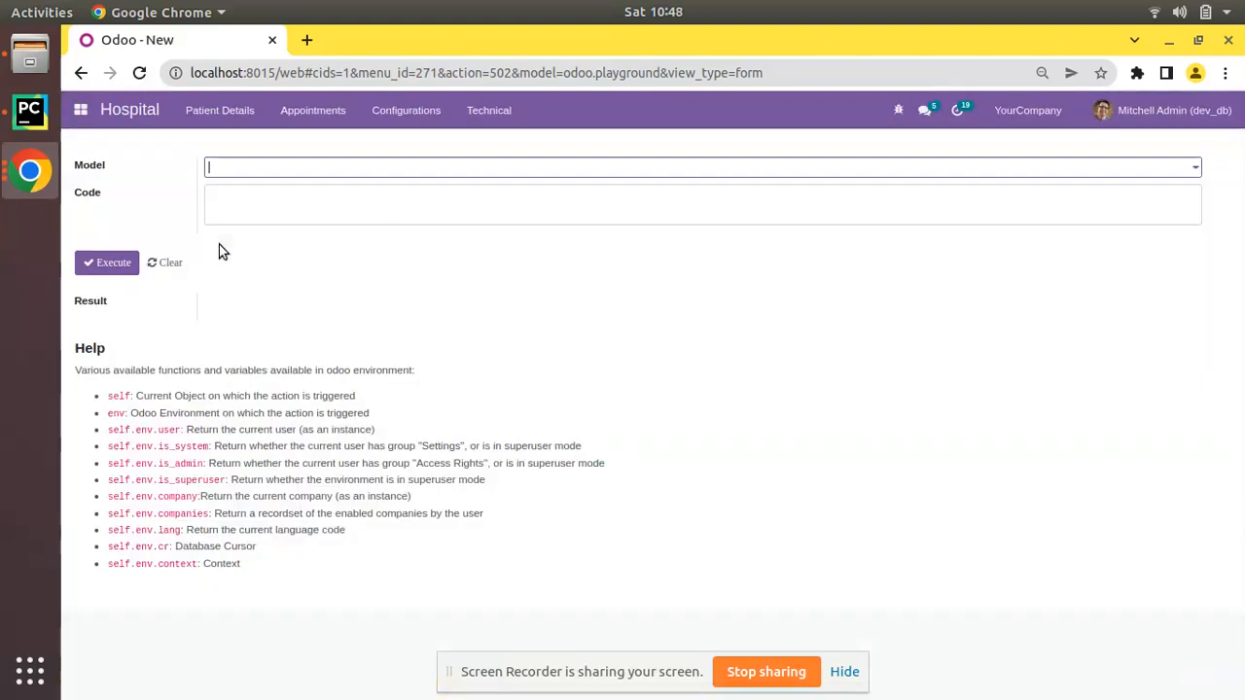
# Enter 'for rec in records:' in the plain Code box, then return to the view XML in PyCharm.
pyautogui.click(701, 205)
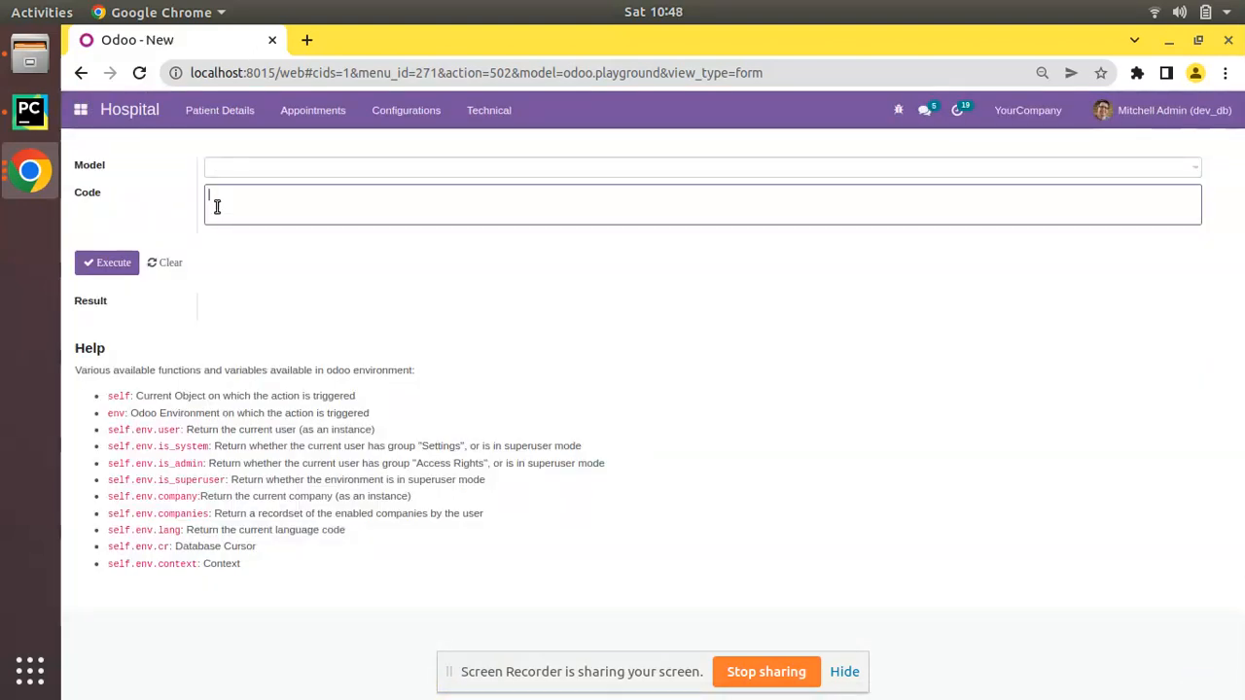
pyautogui.write('for rec')
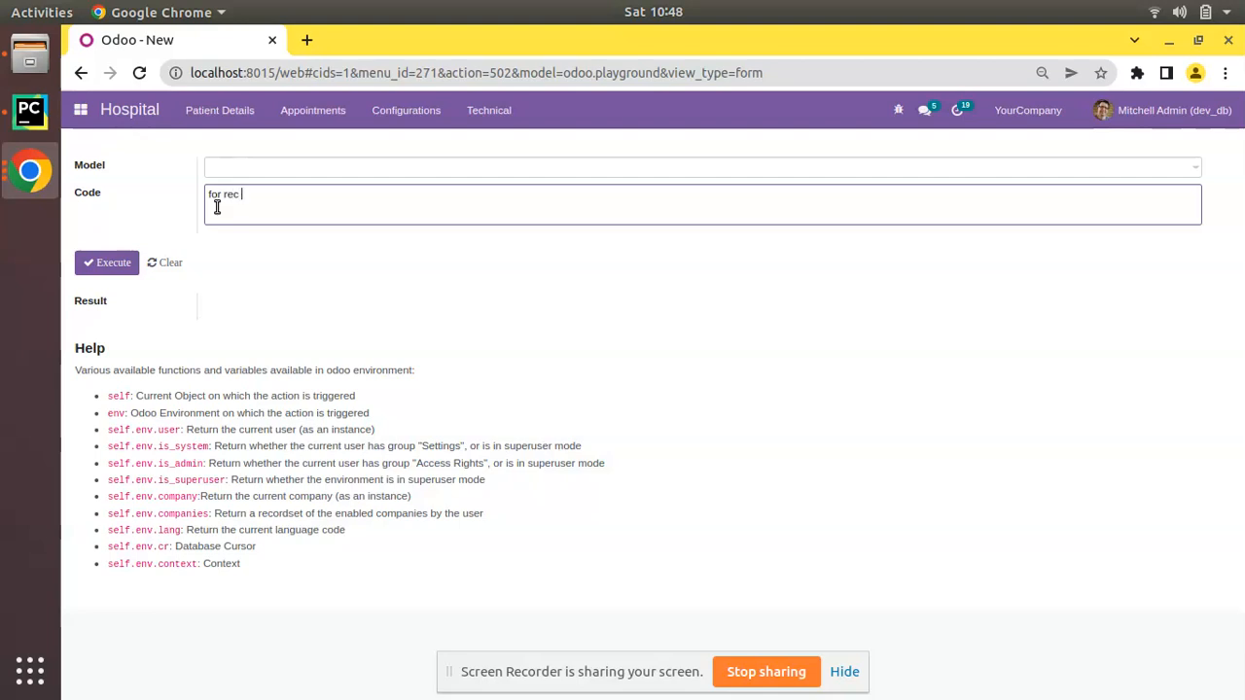
pyautogui.write('in records:')
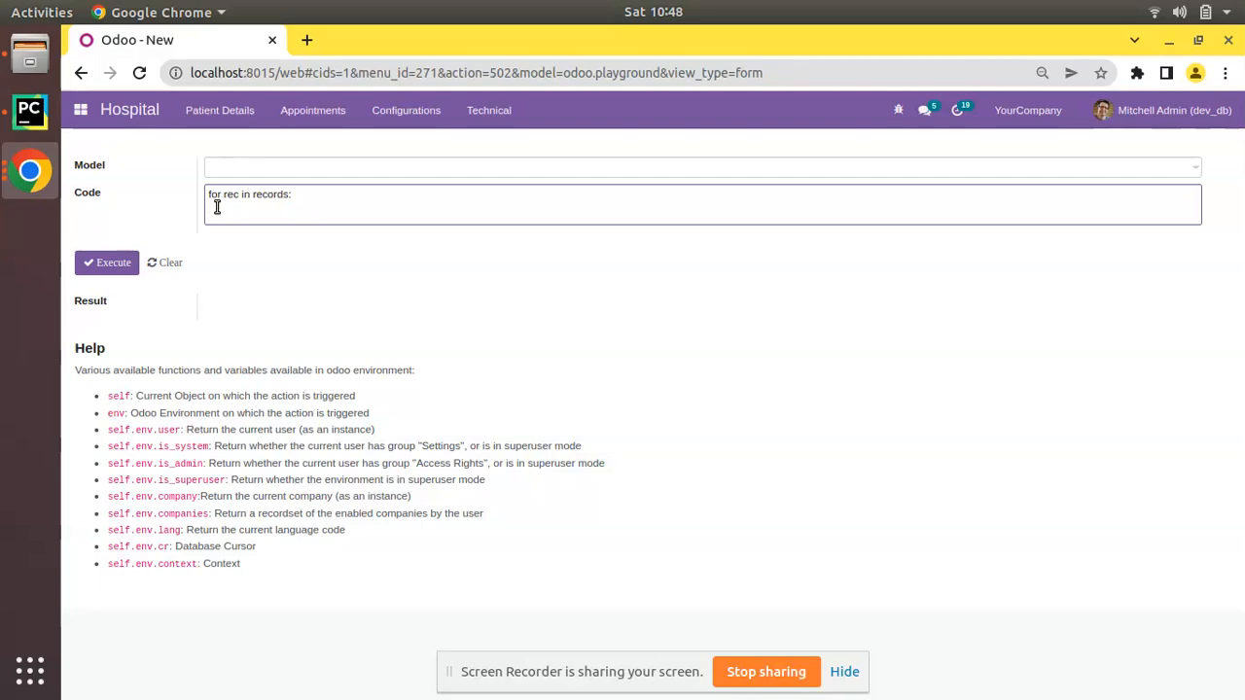
pyautogui.click(29, 109)
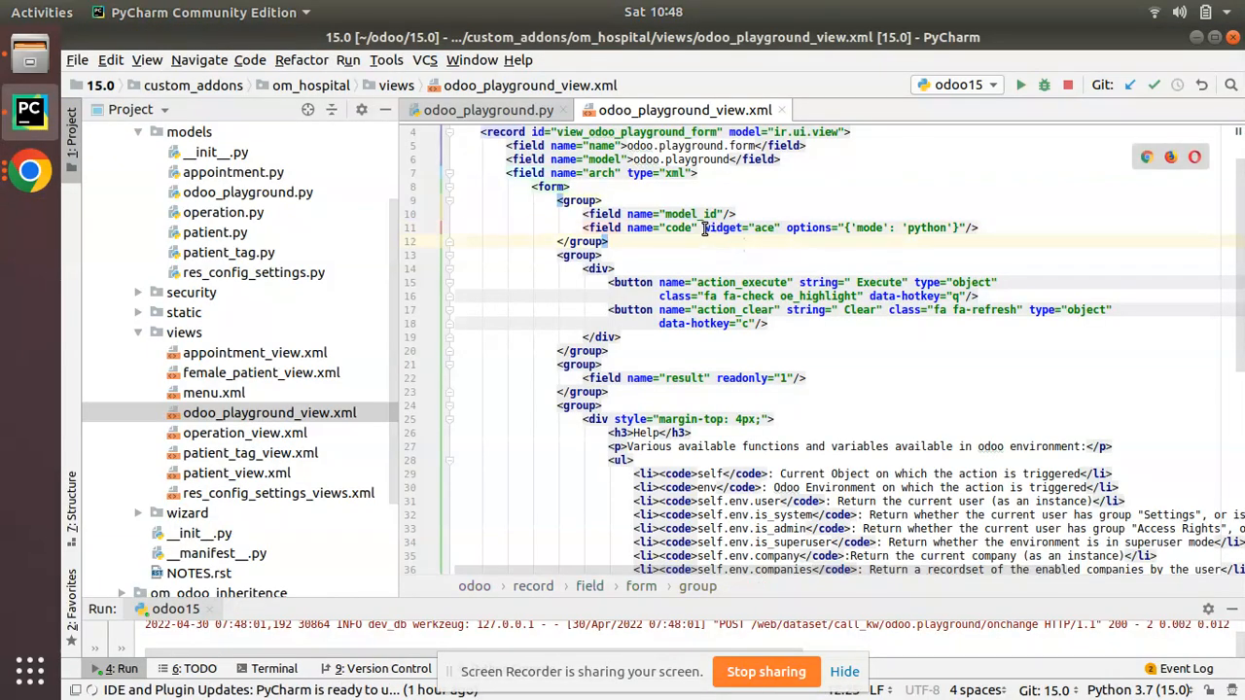
pyautogui.moveTo(935, 239)
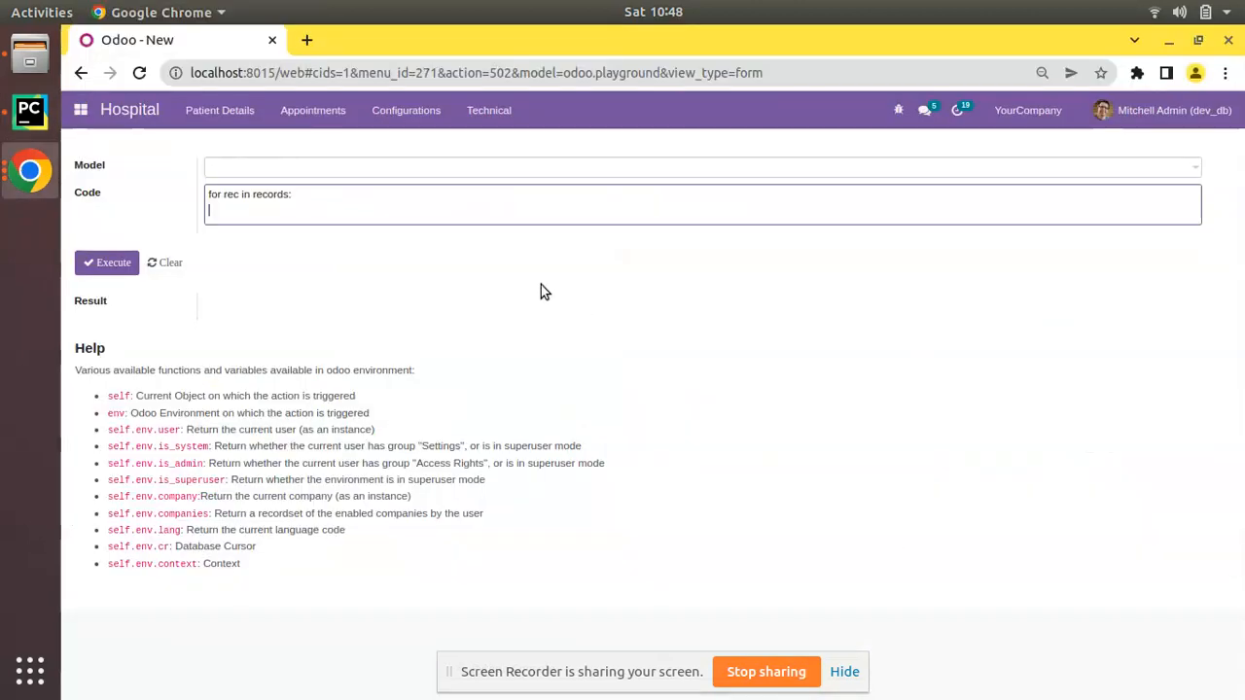
# Upgrade the Hospital Management module from Apps so the ace Code editor returns.
pyautogui.click(82, 109)
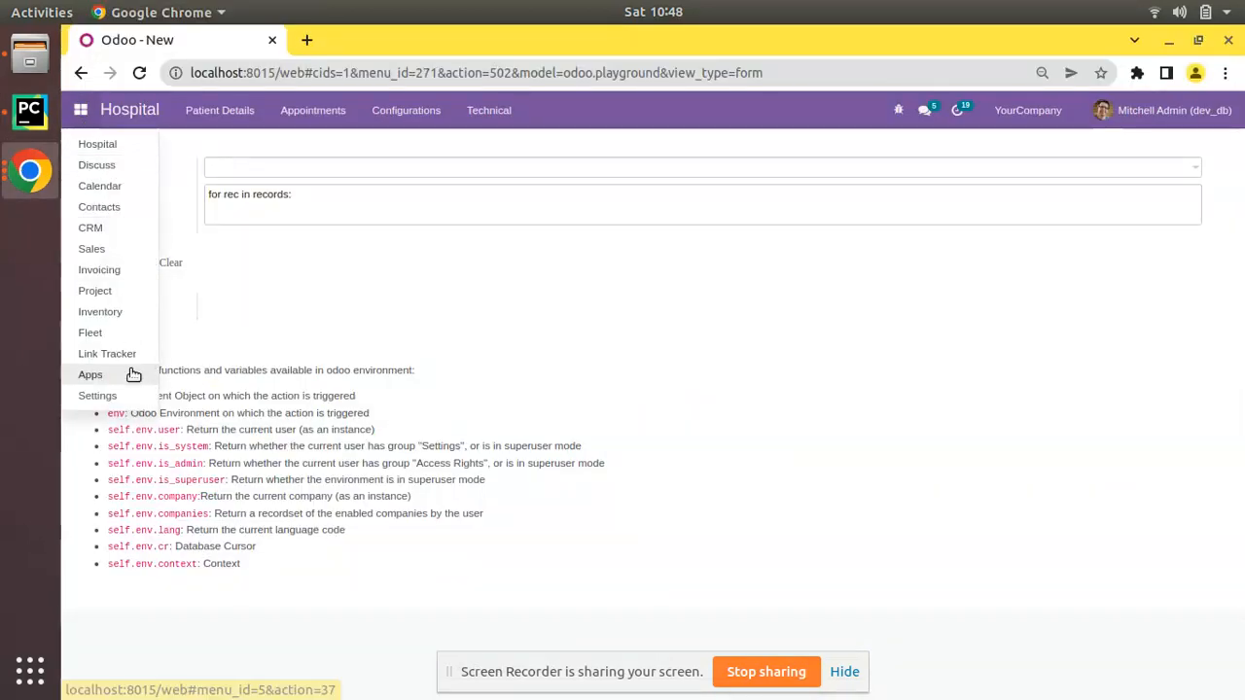
pyautogui.click(89, 374)
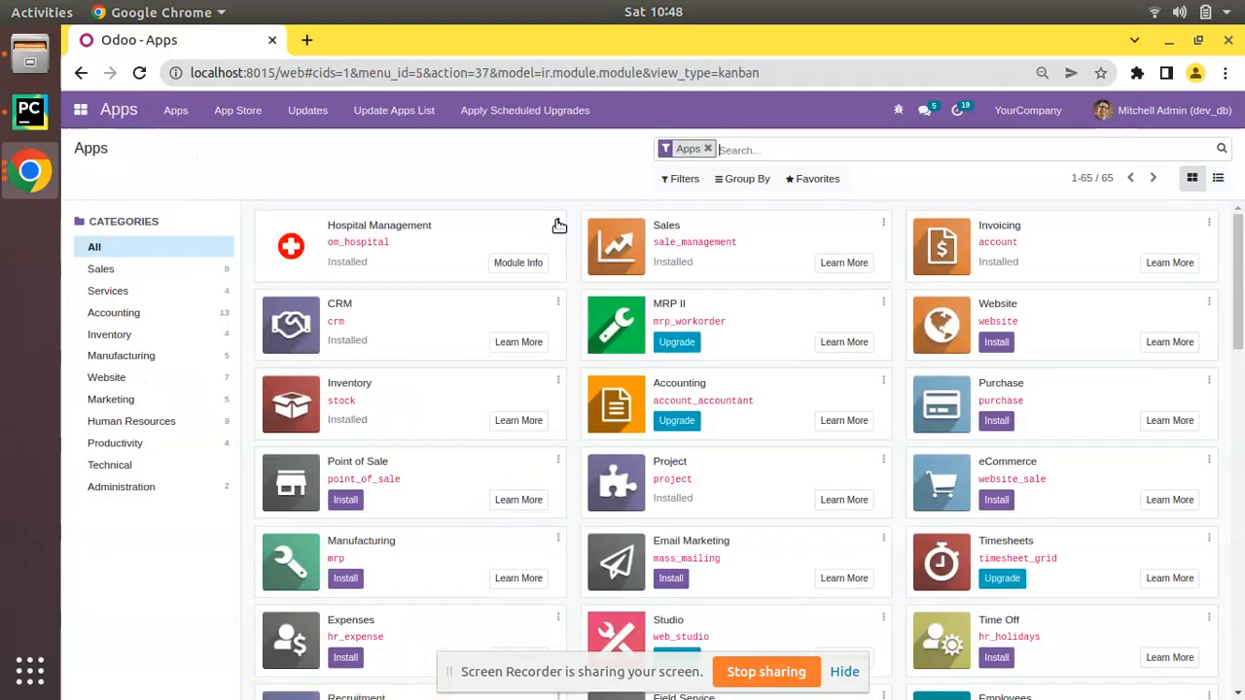
pyautogui.click(517, 262)
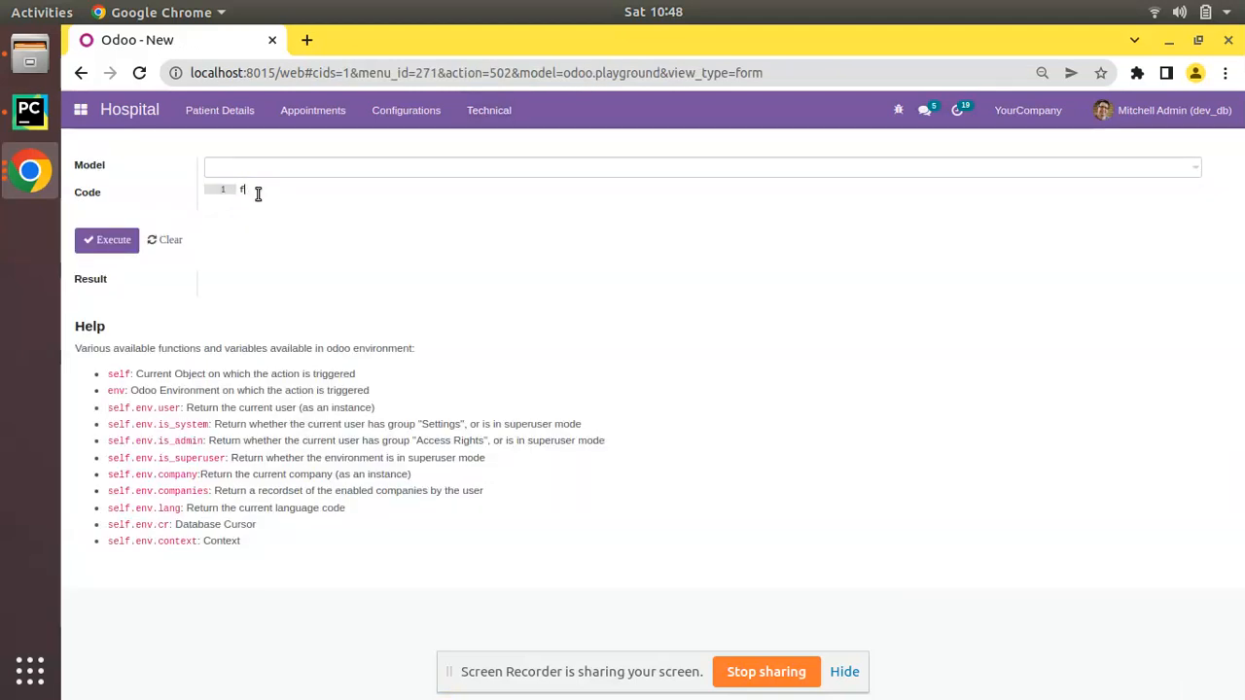
# Write 'a = 10' and 'b = 20' in the ace Code editor.
pyautogui.write('a = 10')
pyautogui.write('b = 20')
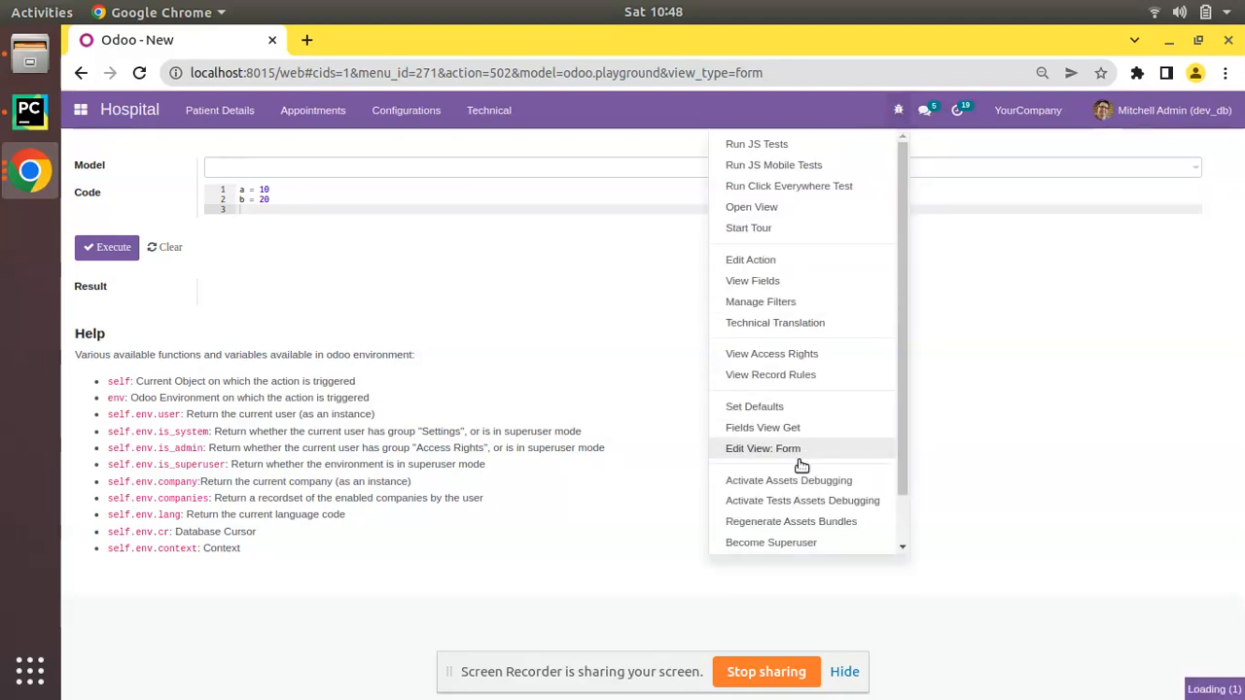
# In Edit View: Form, replace the Code field's 'python' mode with 'xml' and save.
pyautogui.click(762, 448)
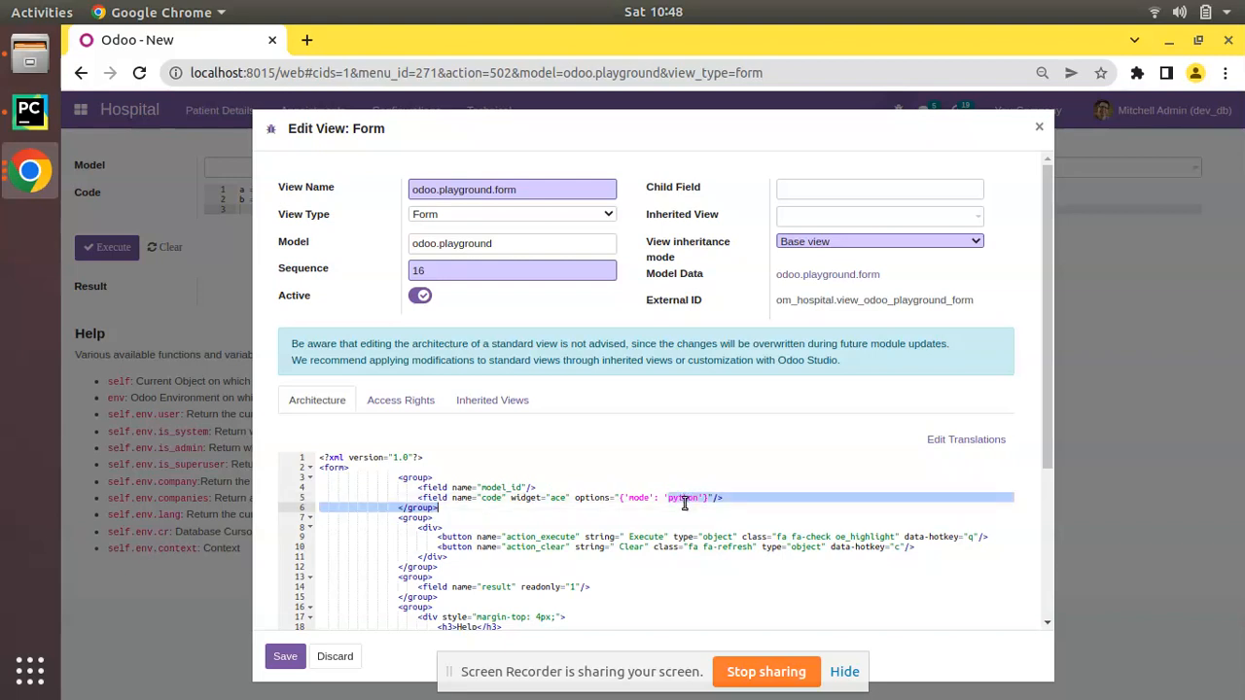
pyautogui.click(685, 498)
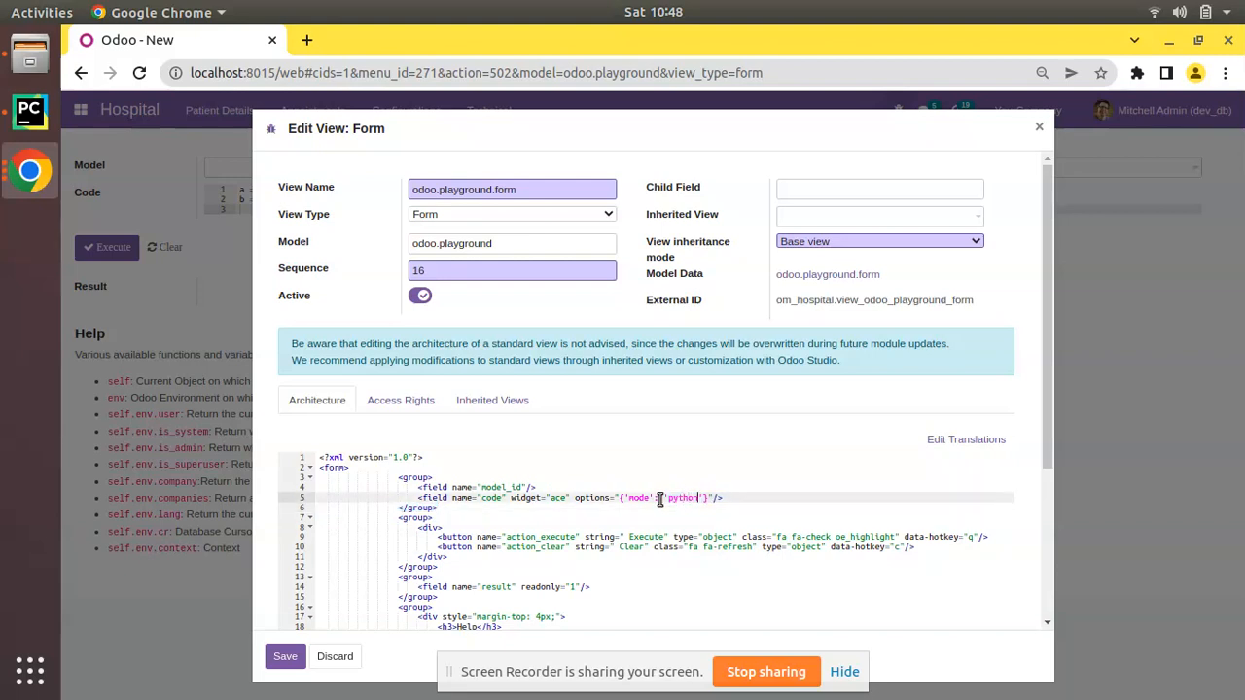
pyautogui.write('xml')
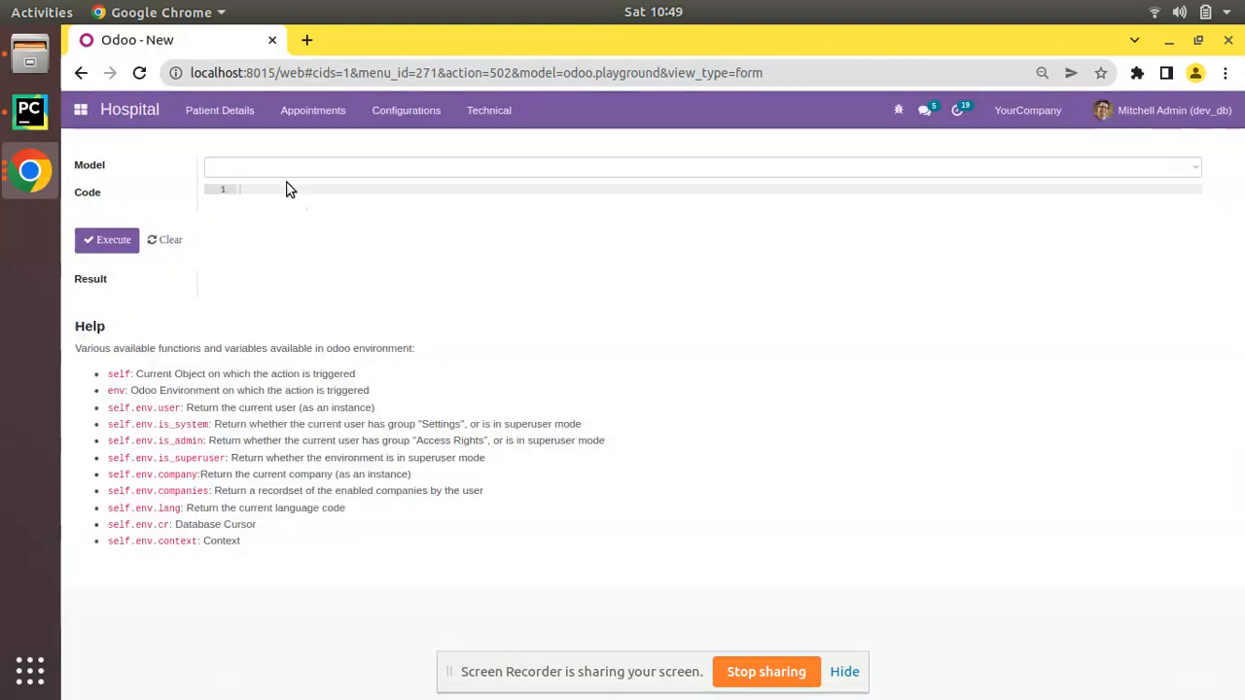
# Enter nested <a> and <record id="test"> elements that auto-close and indent, then return to PyCharm.
pyautogui.write('<re')
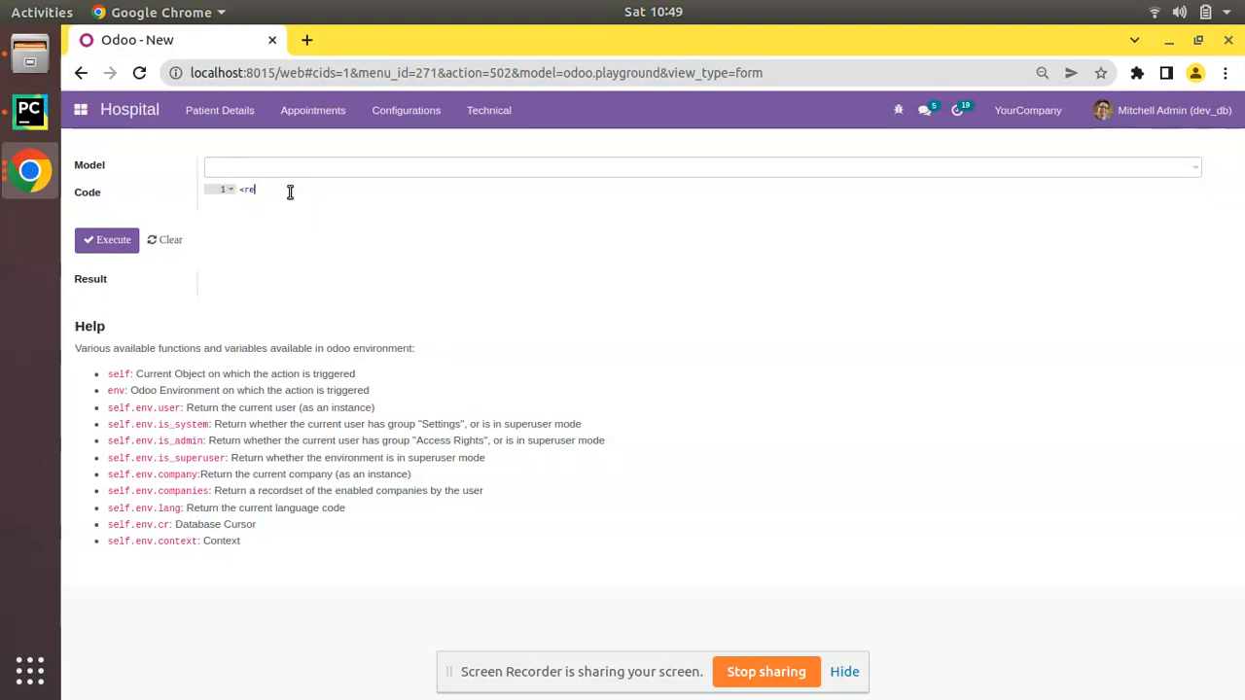
pyautogui.write('cord')
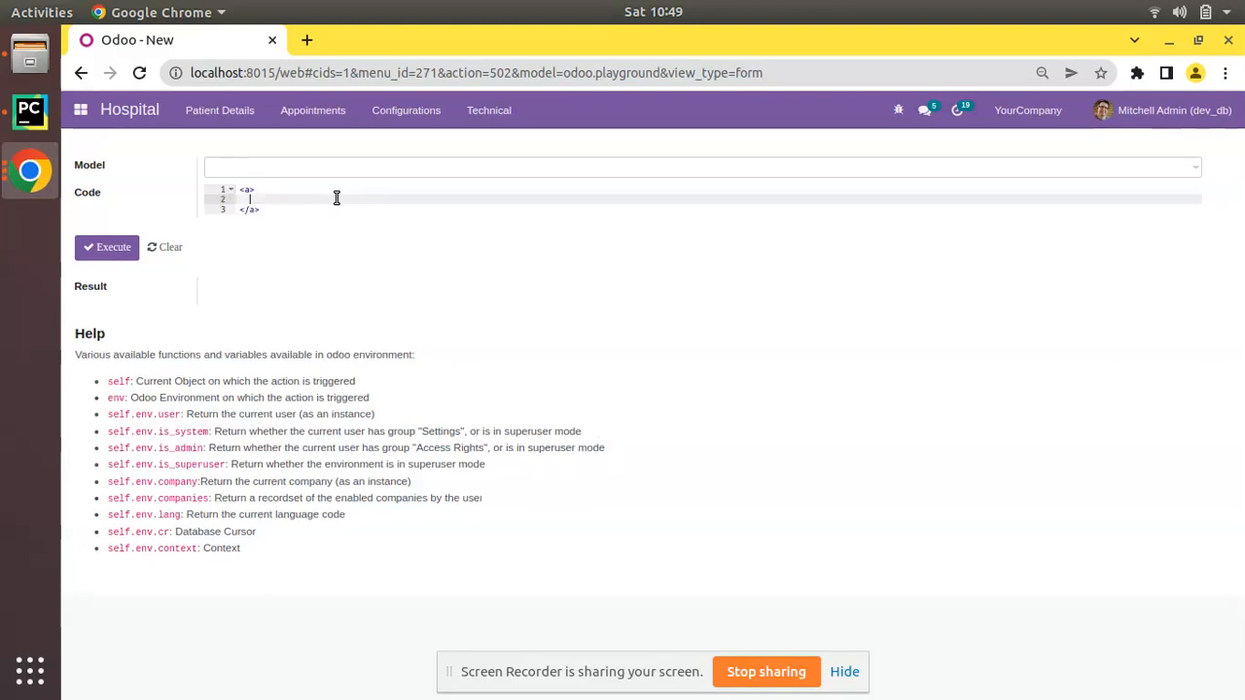
pyautogui.write('<red')
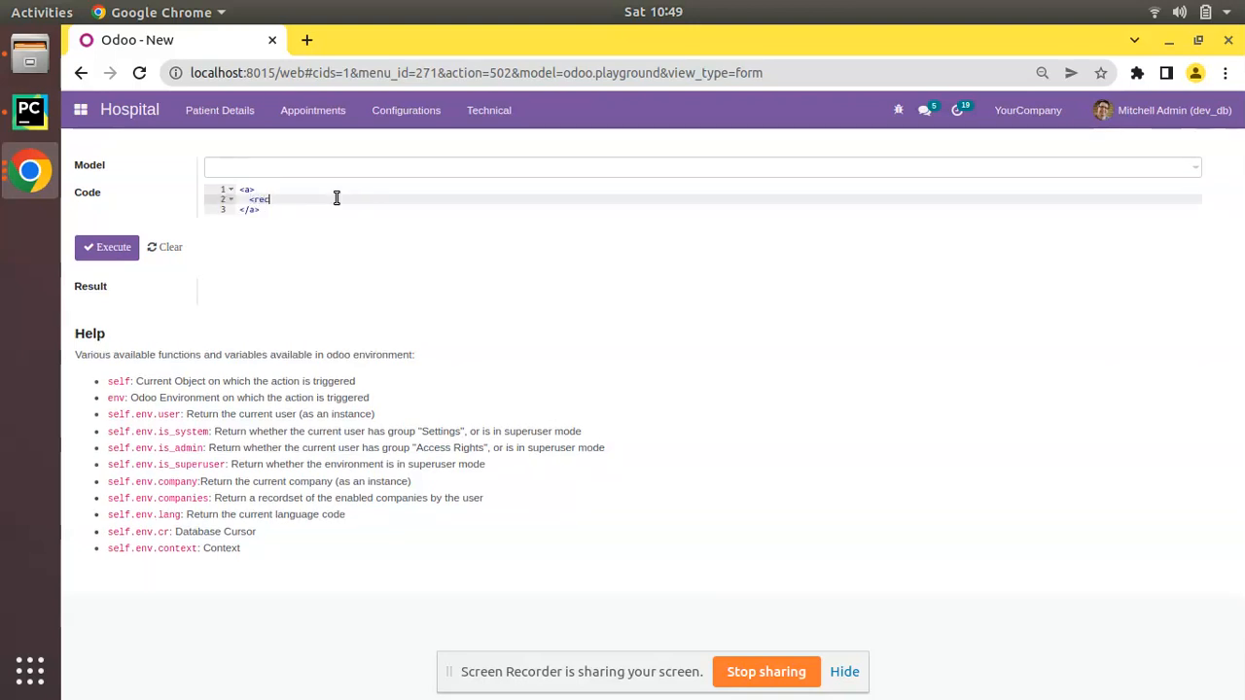
pyautogui.write('ord t')
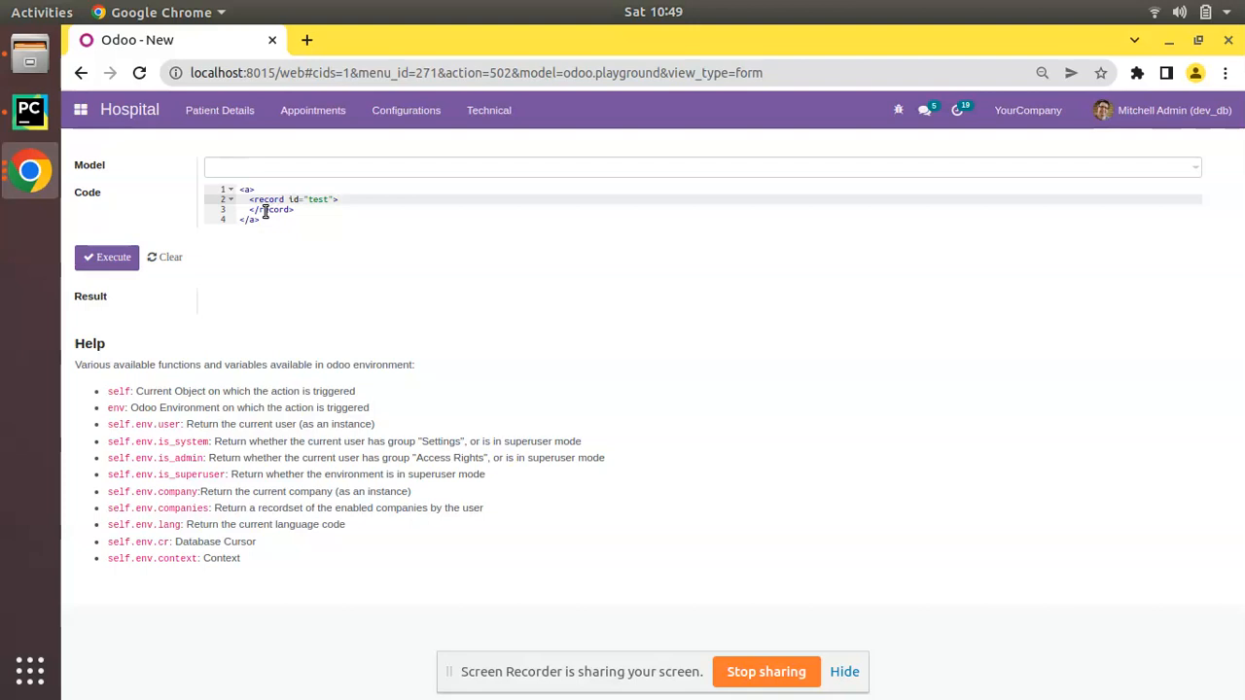
pyautogui.click(29, 109)
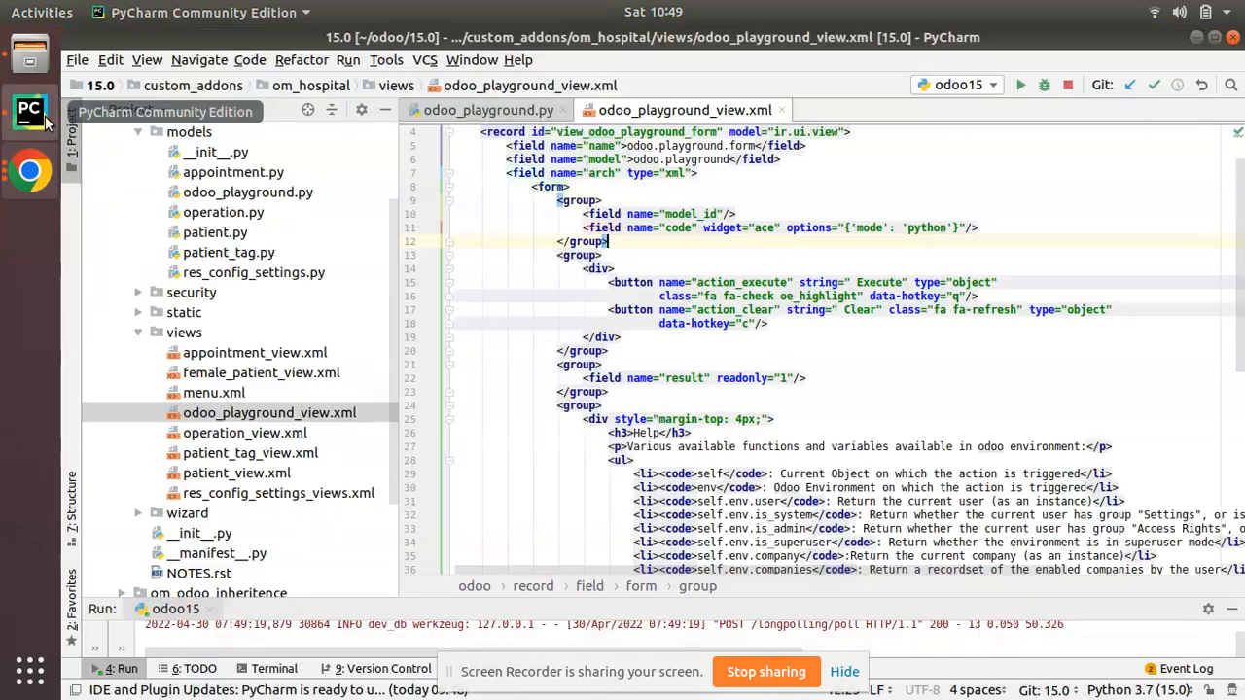